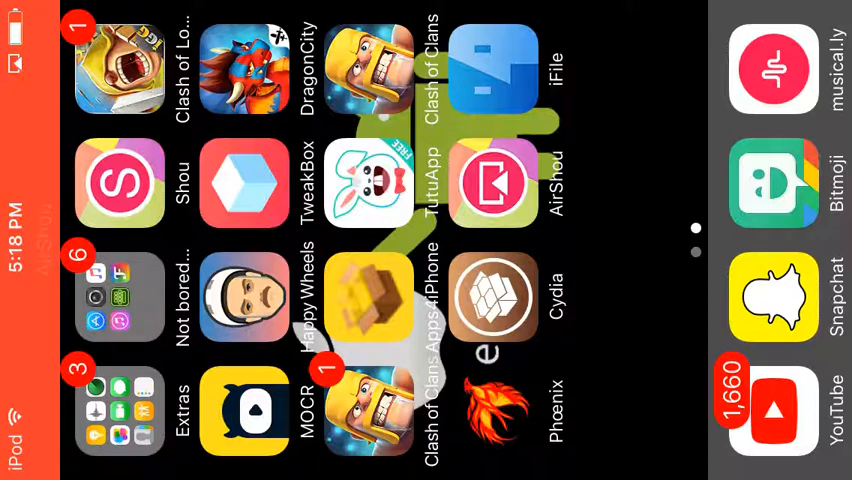
Swipe away from the home screen into Safari with the address field ready for typing
scroll(left, 3)
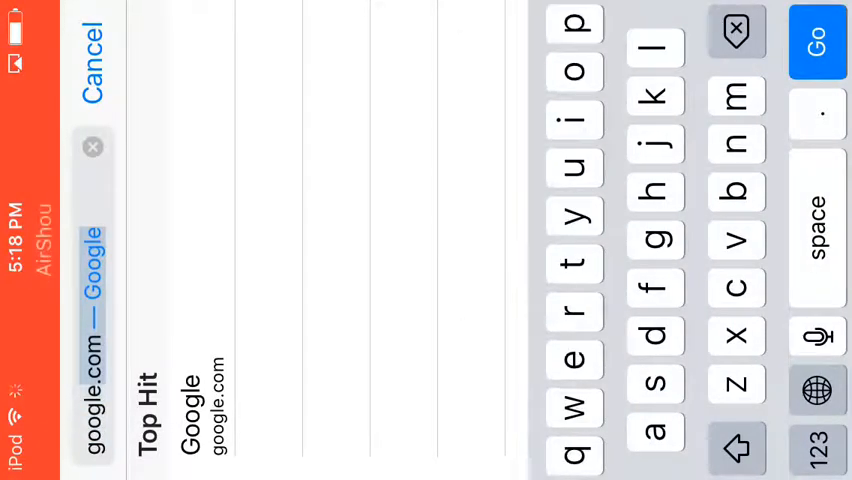
Search for 935jailbreak.weebly.com and view the Google results
click(817, 42)
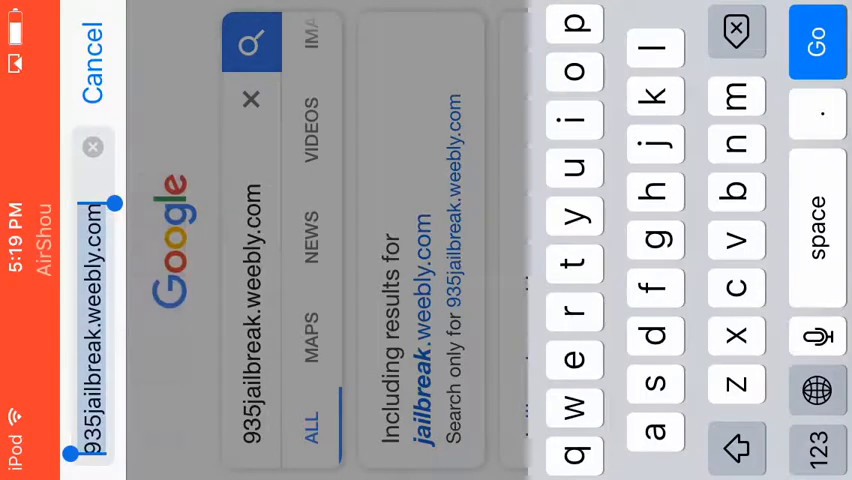
click(817, 40)
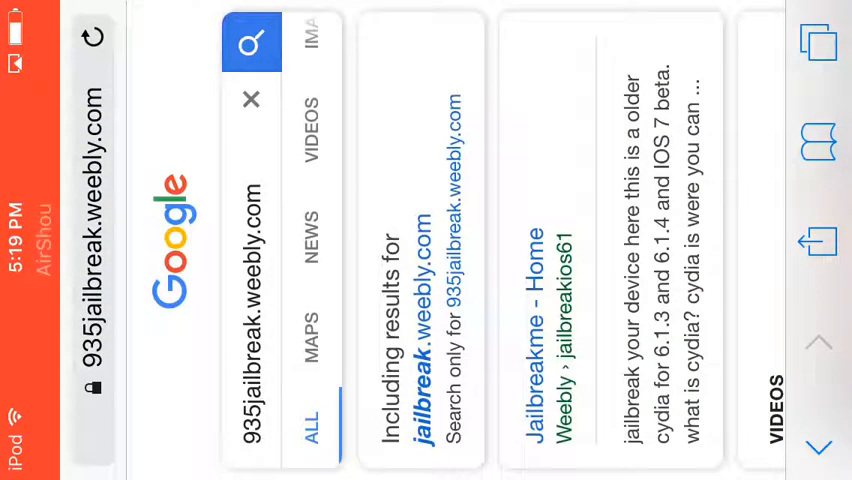
Scroll through results to reach the jailbreak.cydiamate.com Cydia Download App page
scroll(down, 3)
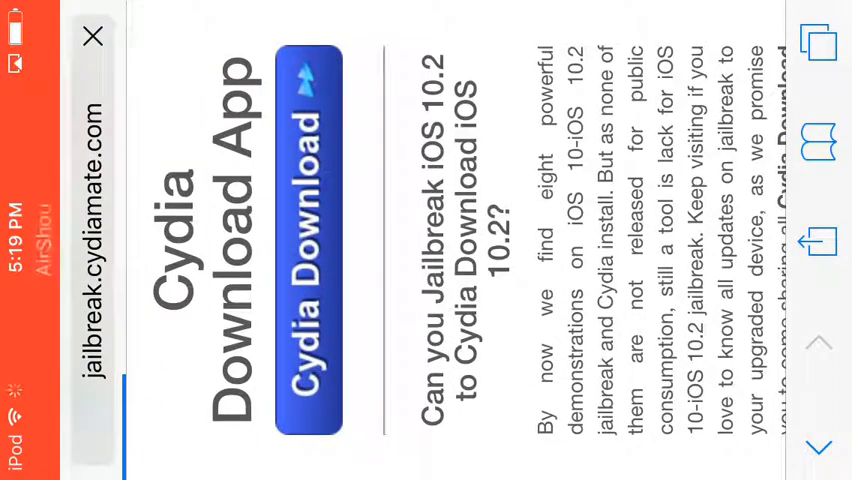
Choose Cydia Download, then Start on the Cydia Download v1.0 page
click(311, 240)
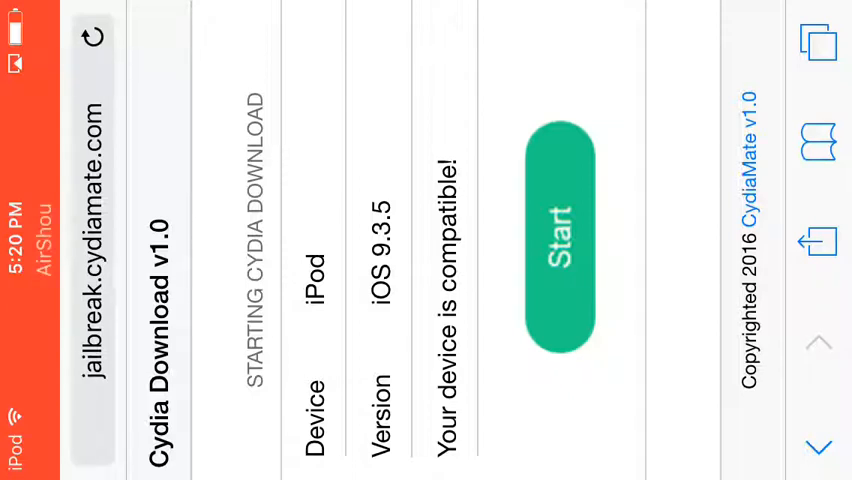
click(93, 38)
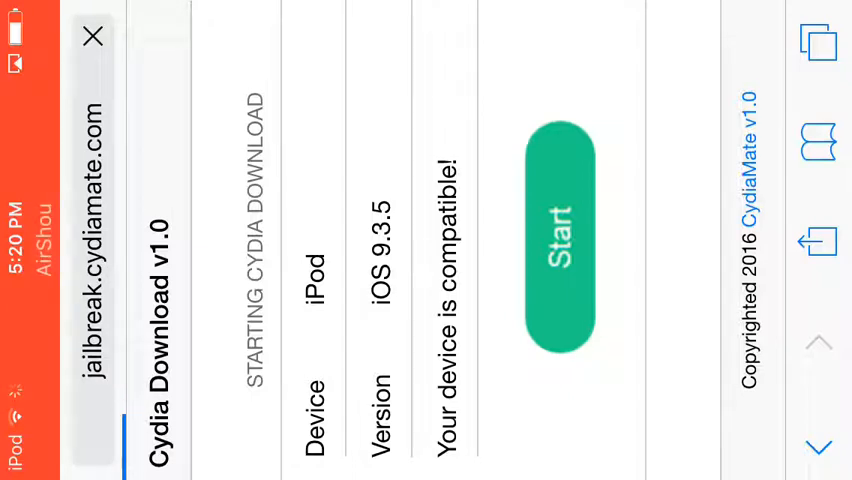
click(557, 240)
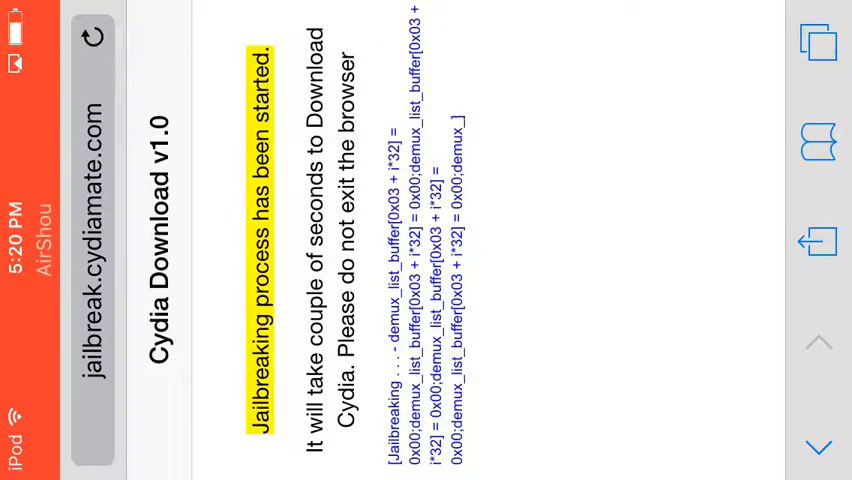
Download the Cydia Demo configuration profile from the jailbreaking page
click(93, 37)
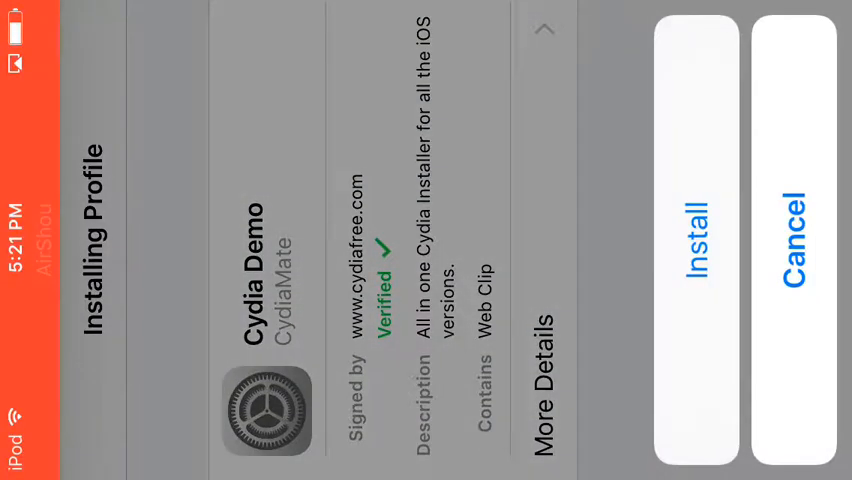
Install the Cydia Demo profile and bring up the app switcher
click(696, 242)
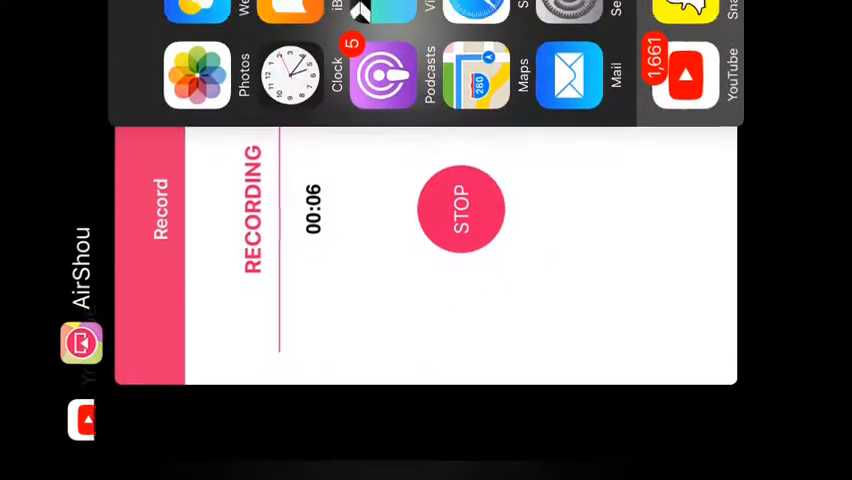
Launch iFile, enter the etc folder, and close the Registration Failed alert
click(461, 210)
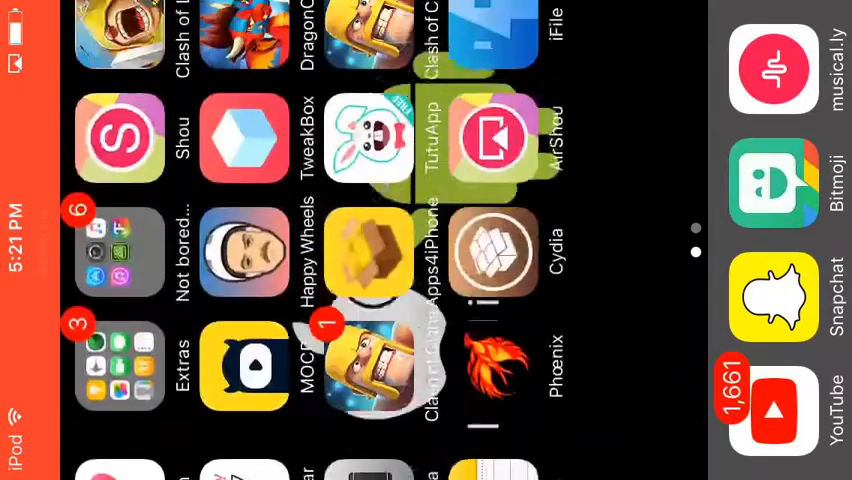
scroll(up, 3)
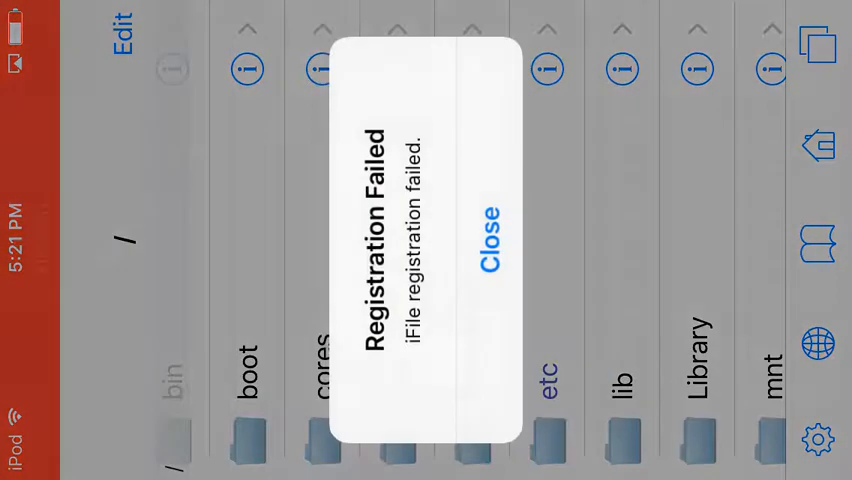
click(490, 242)
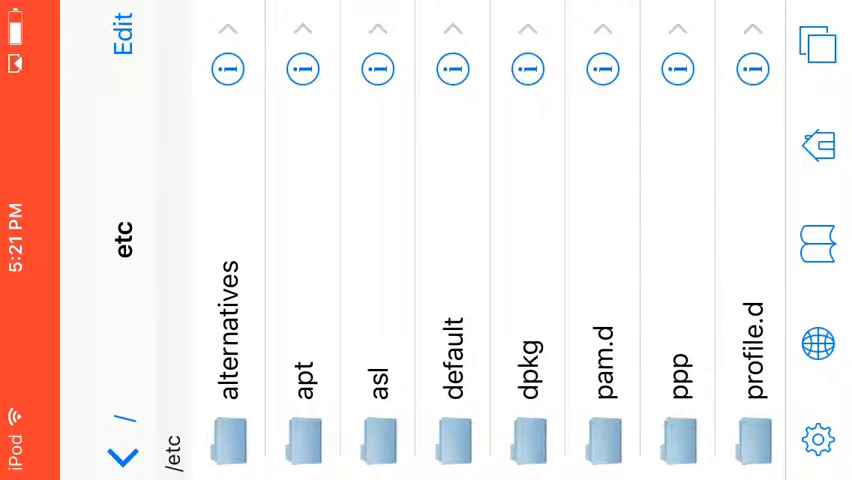